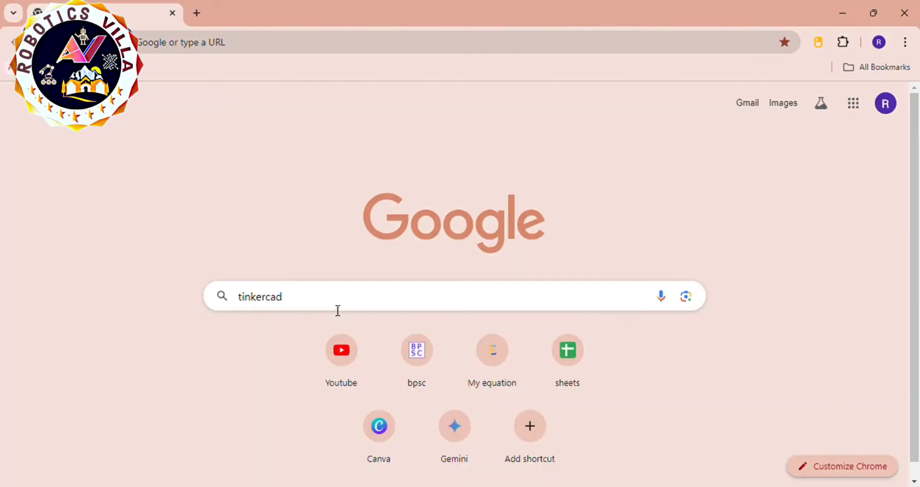
Step: Run the Google search for 'tinkercad' and open the Tinkercad home page from the results
key(Return)
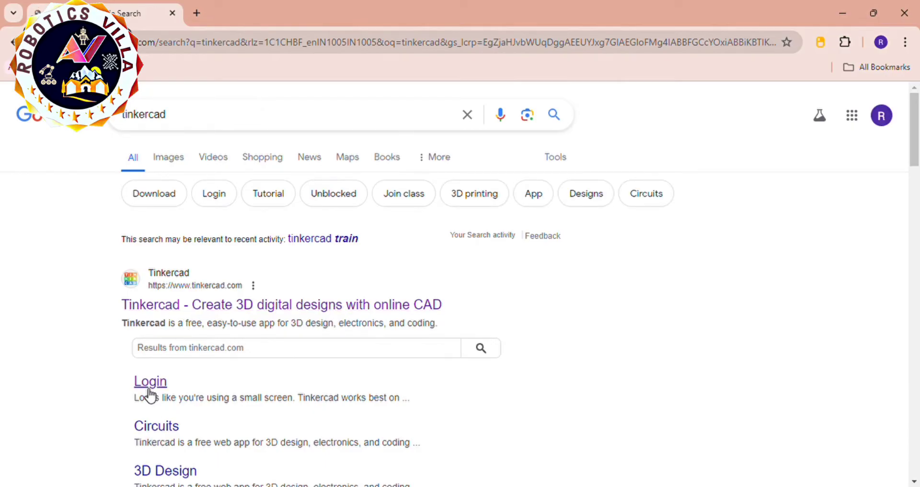
click(149, 381)
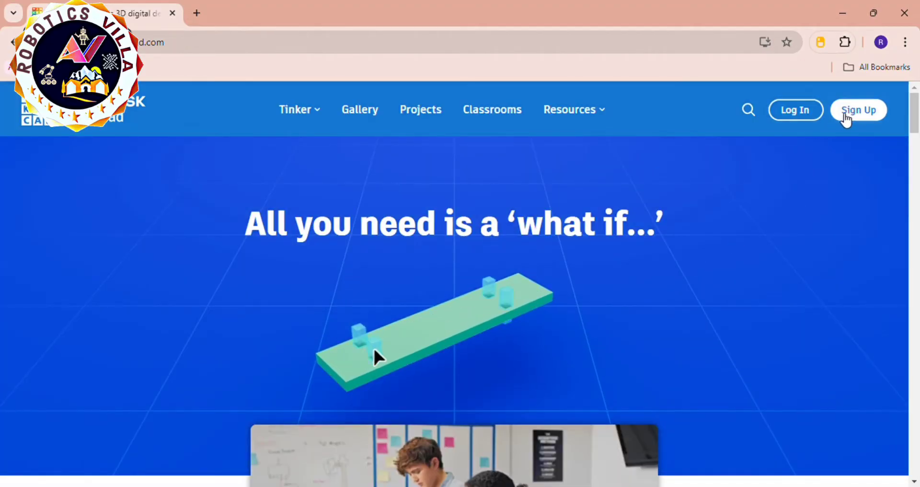
Step: Choose Sign Up, a personal account, and sign-up with email to reach the Autodesk create-account form
click(859, 109)
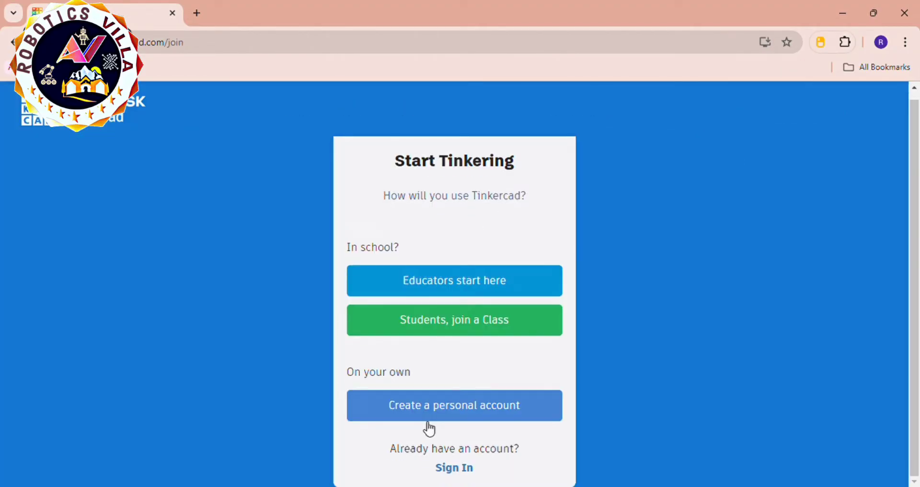
click(453, 404)
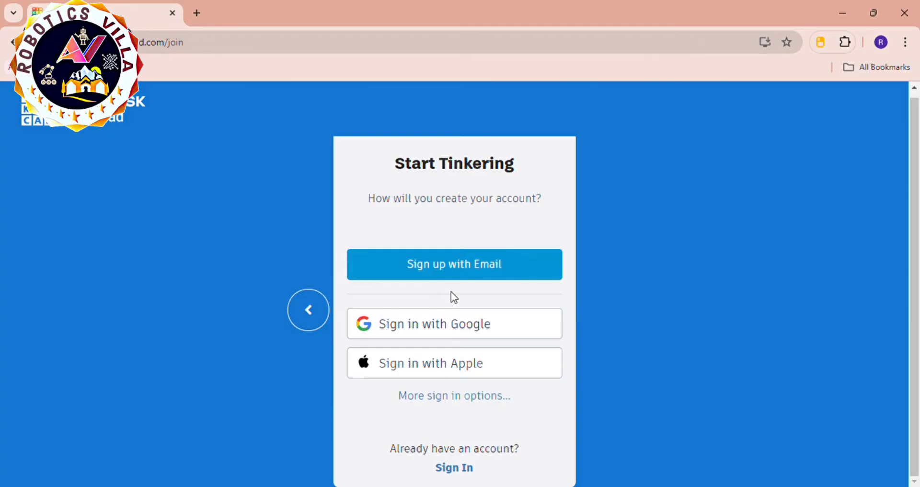
mouse_move(453, 376)
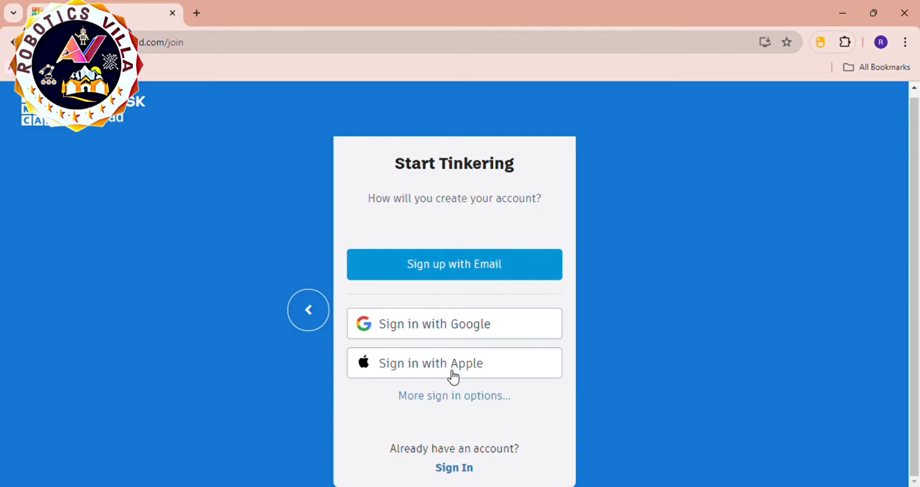
click(453, 263)
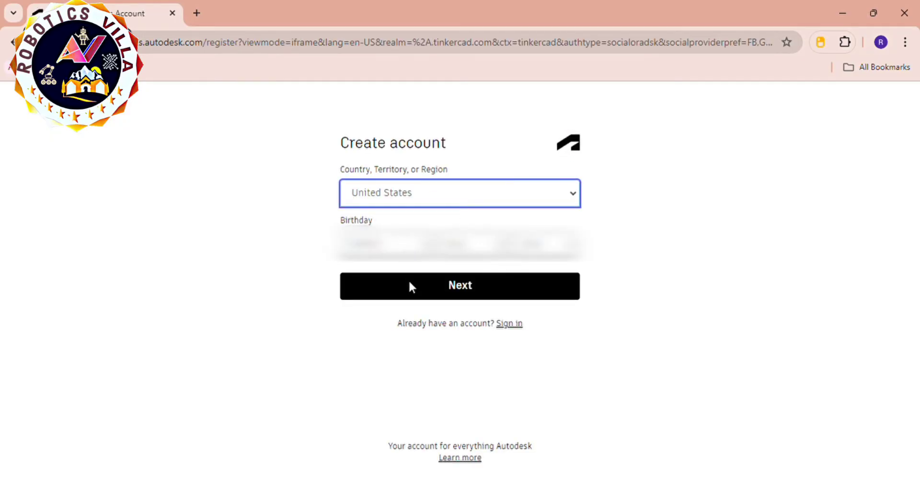
Step: Set the account country to India with a birthday and continue to the email-and-password step
click(459, 192)
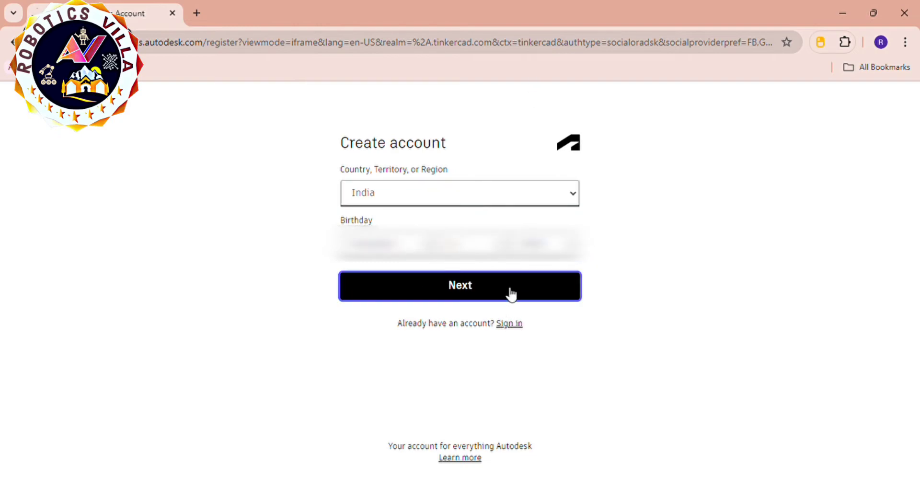
click(459, 286)
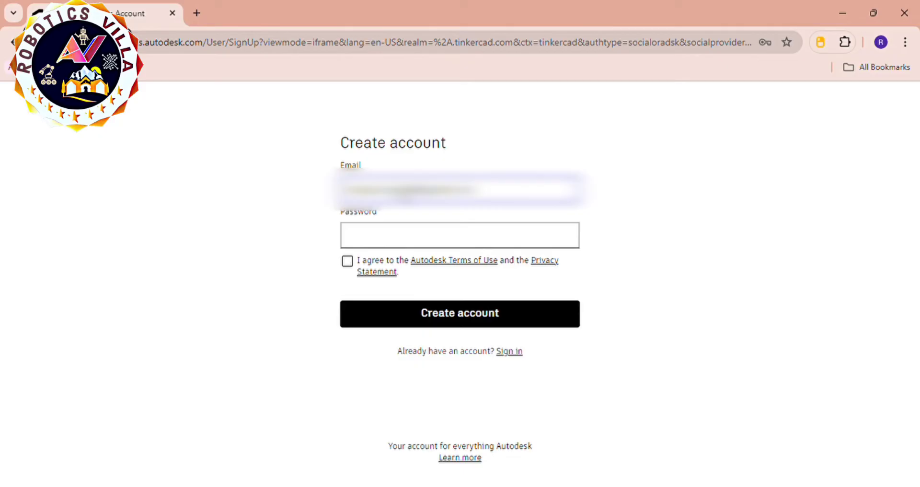
Step: Enter the email and password, accept the Terms of Use, and create the Autodesk account
click(459, 235)
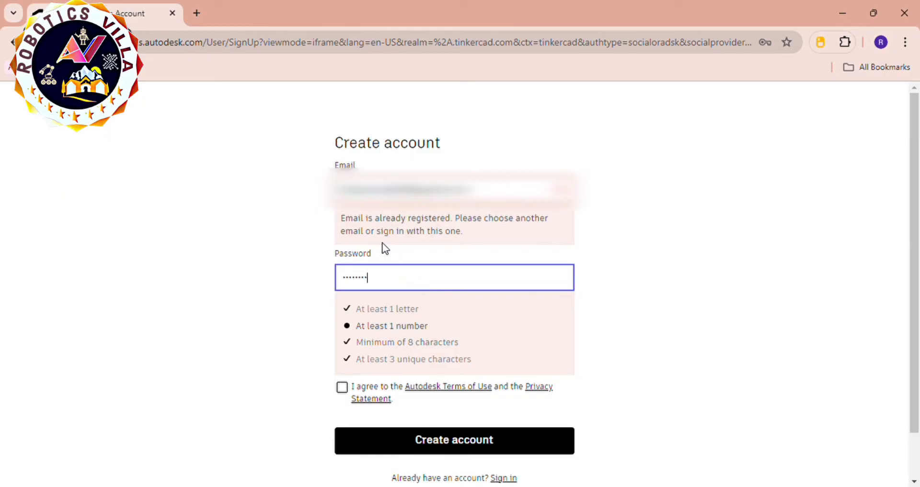
text(•)
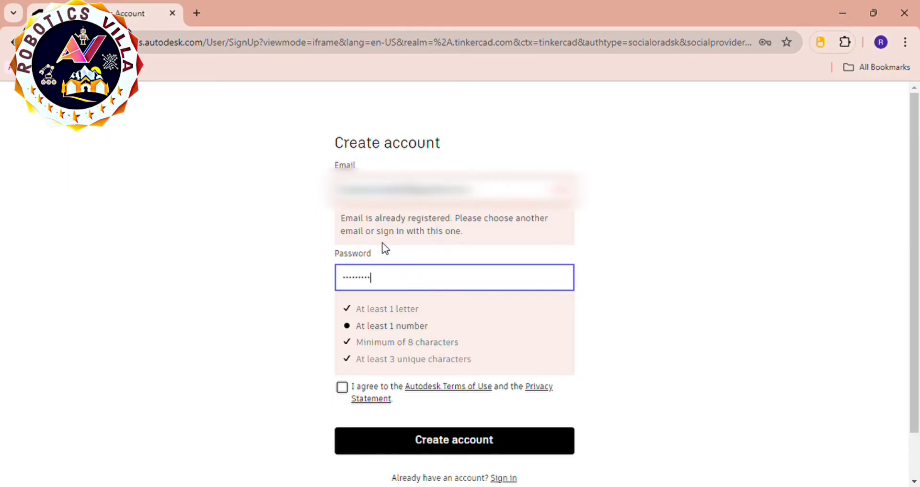
click(454, 441)
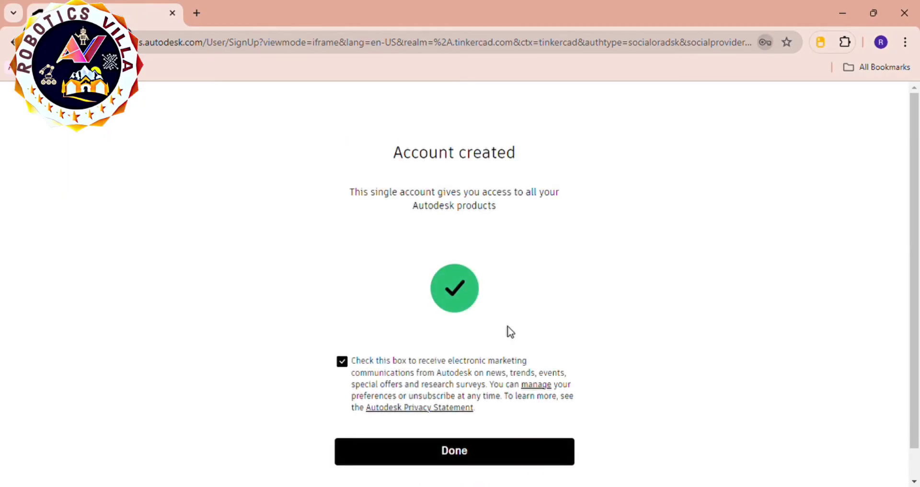
mouse_move(730, 263)
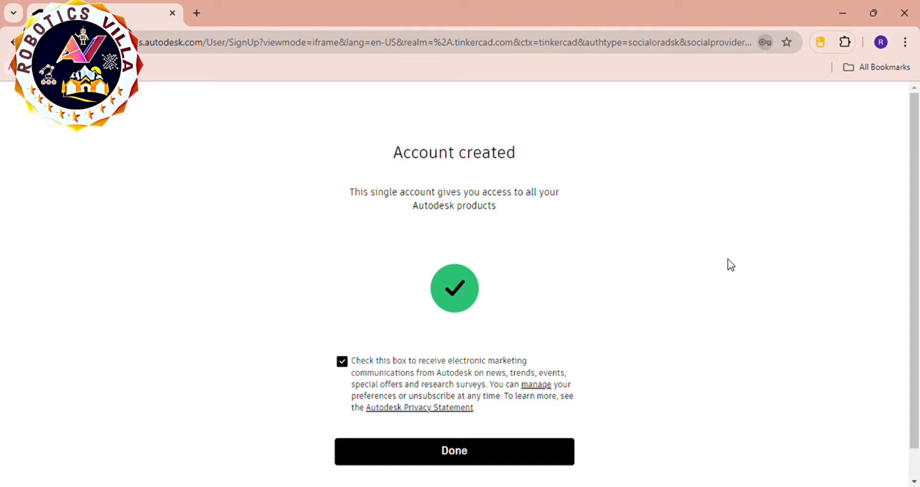
mouse_move(727, 260)
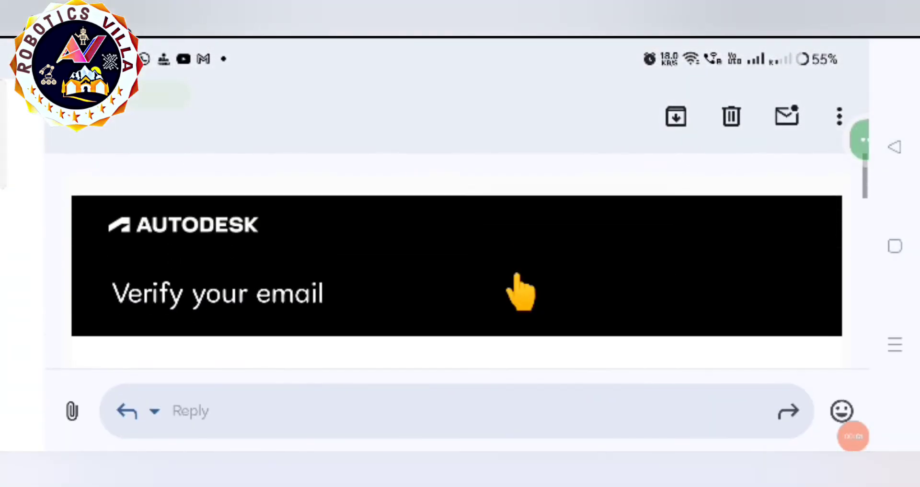
Step: Follow the Verify email link in the Autodesk verification message in Gmail
scroll(up, 3)
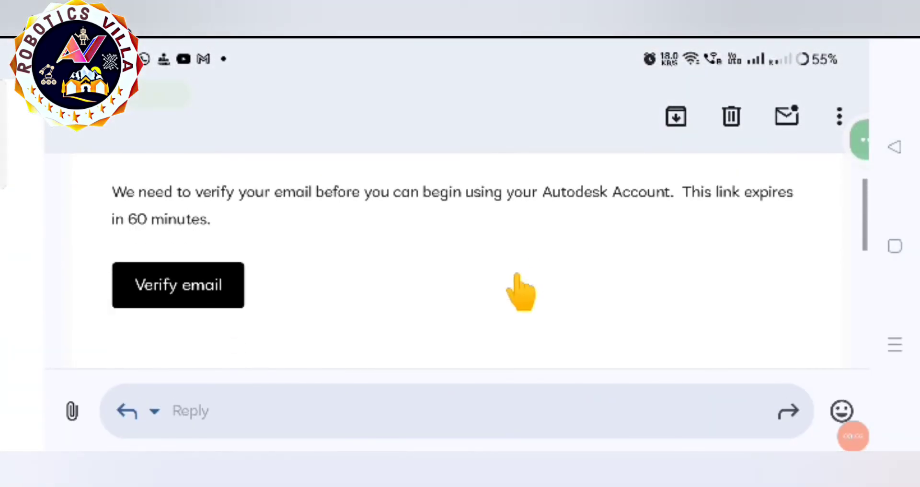
mouse_move(205, 317)
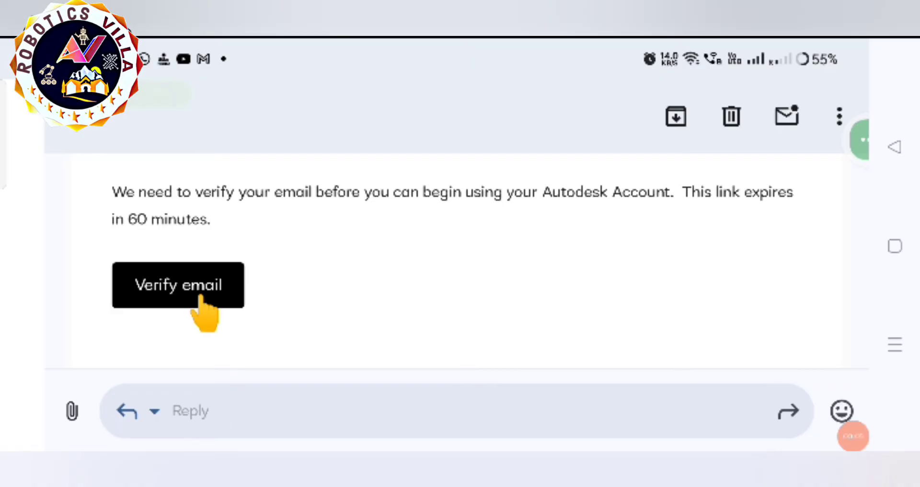
click(178, 285)
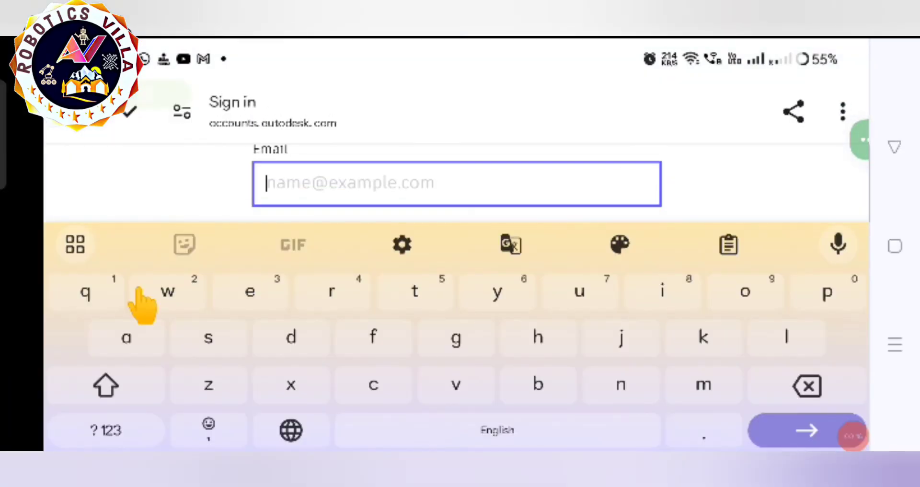
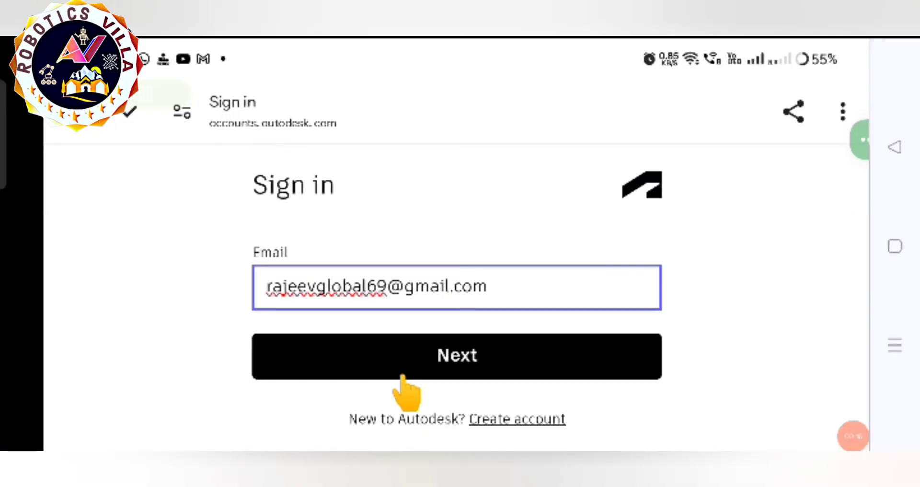
click(456, 356)
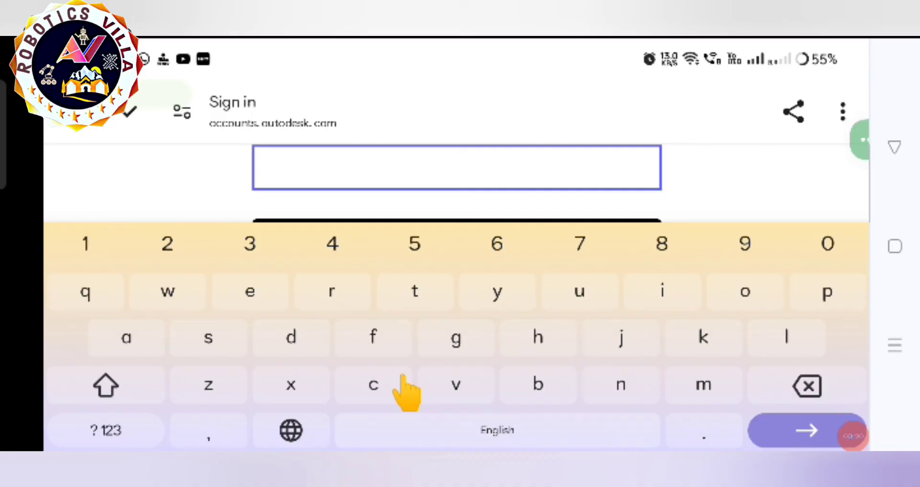
click(807, 431)
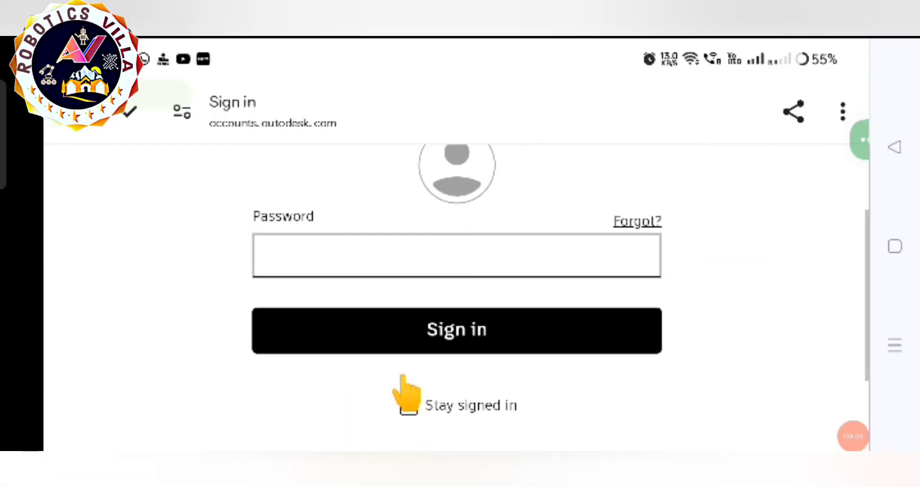
click(456, 255)
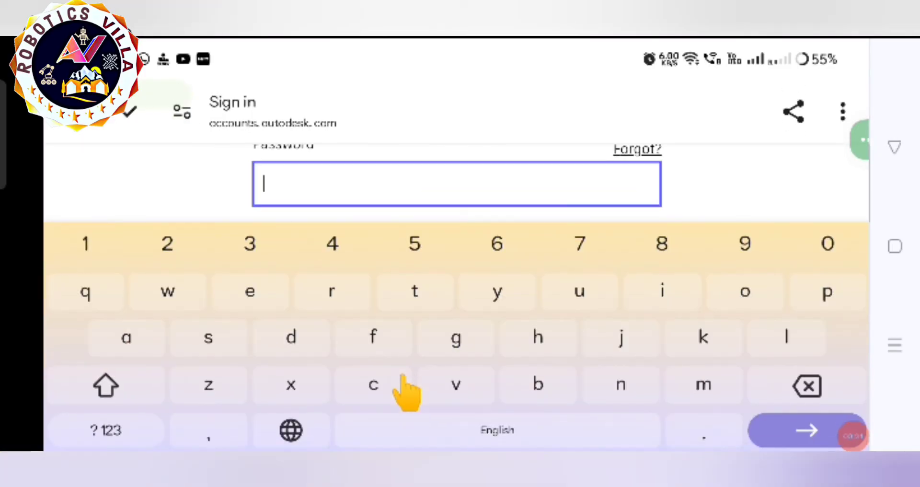
click(805, 430)
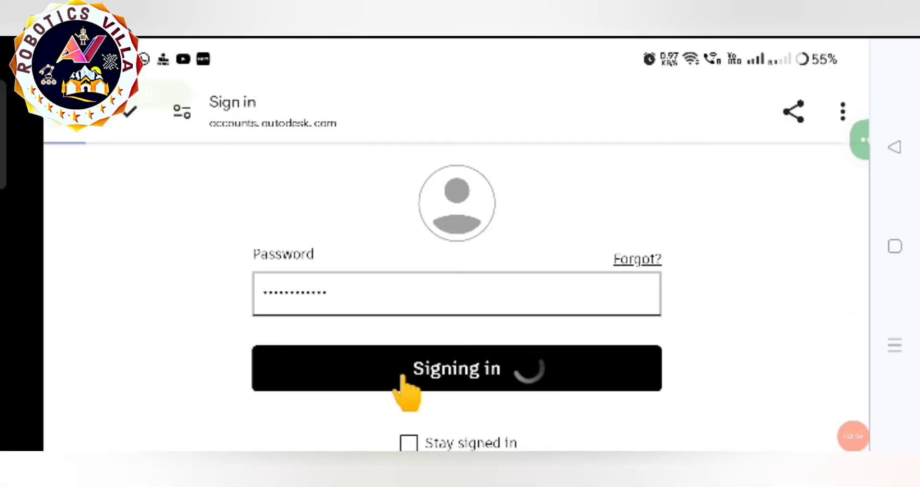
click(456, 368)
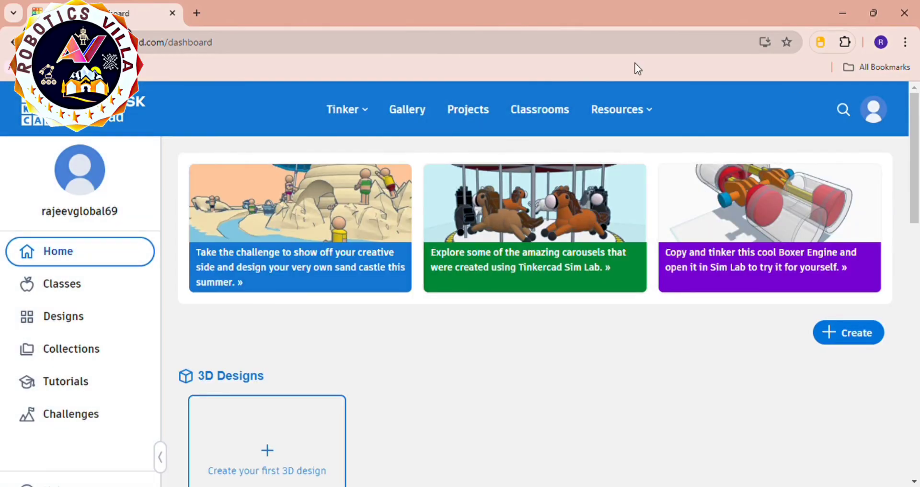
click(873, 109)
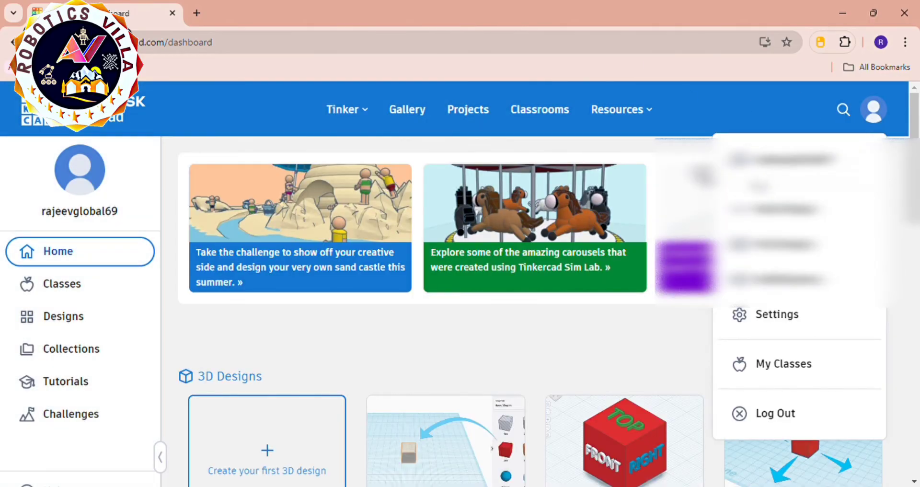
mouse_move(628, 141)
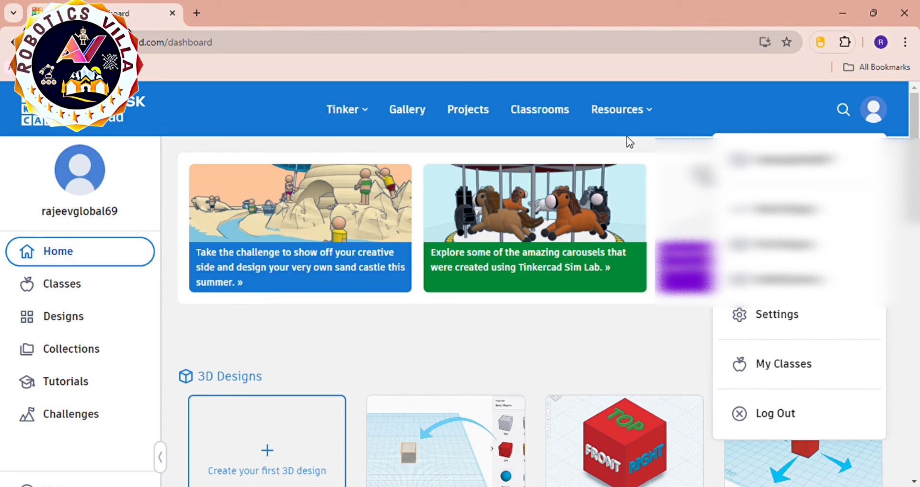
mouse_move(160, 429)
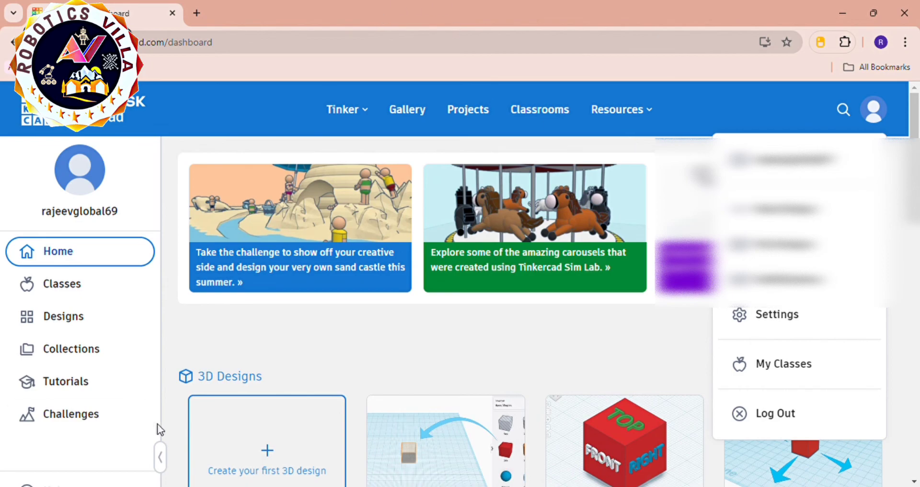
click(448, 351)
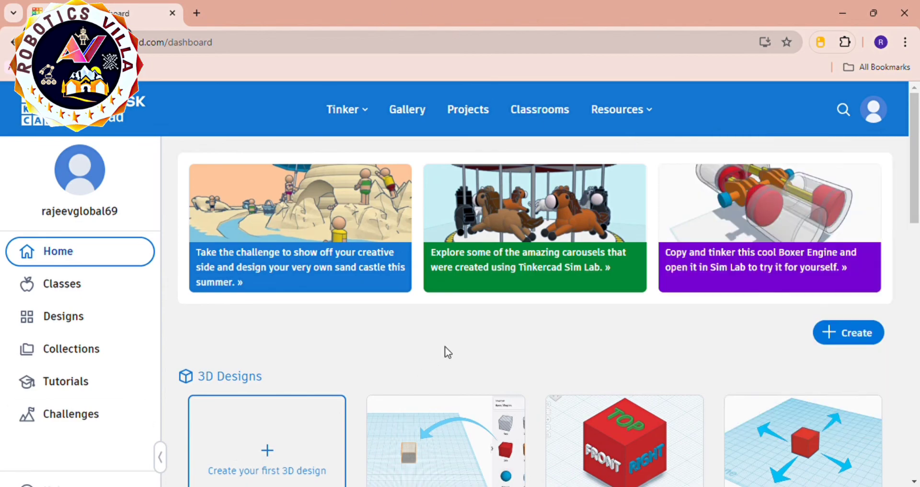
Step: Open the + Create choices on the dashboard to start a new Circuits design
scroll(down, 3)
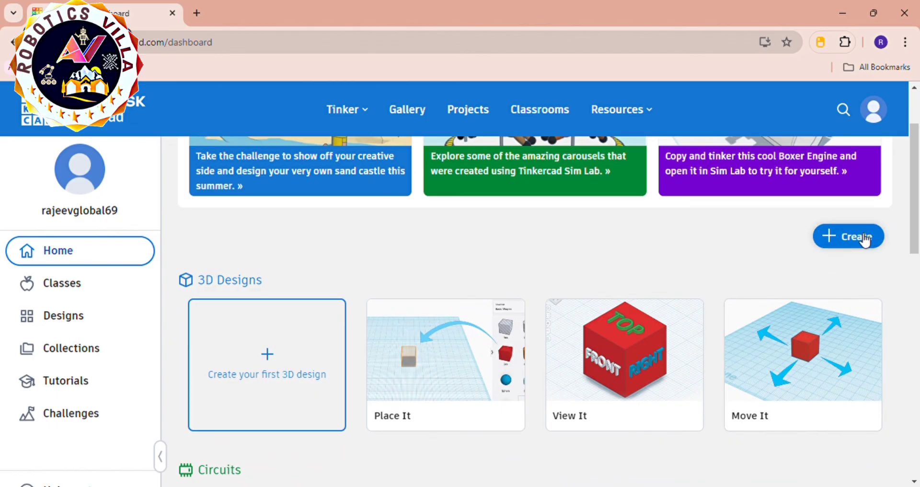
click(848, 235)
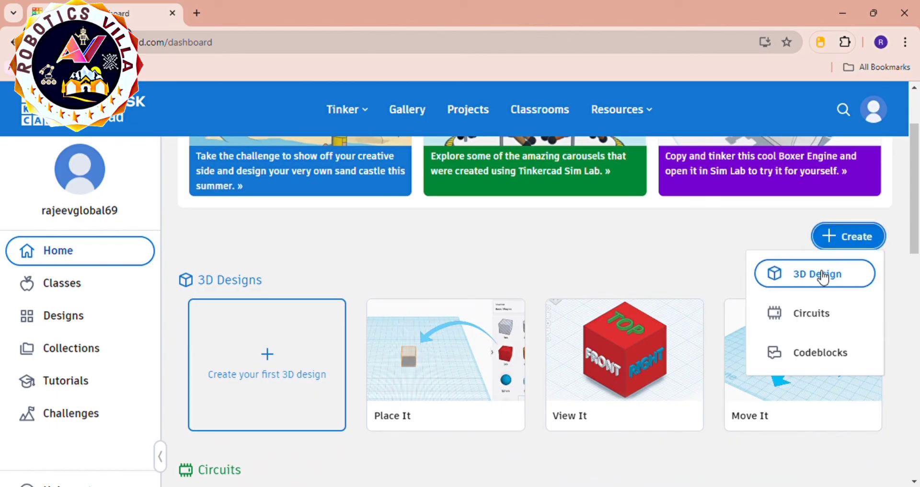
mouse_move(821, 351)
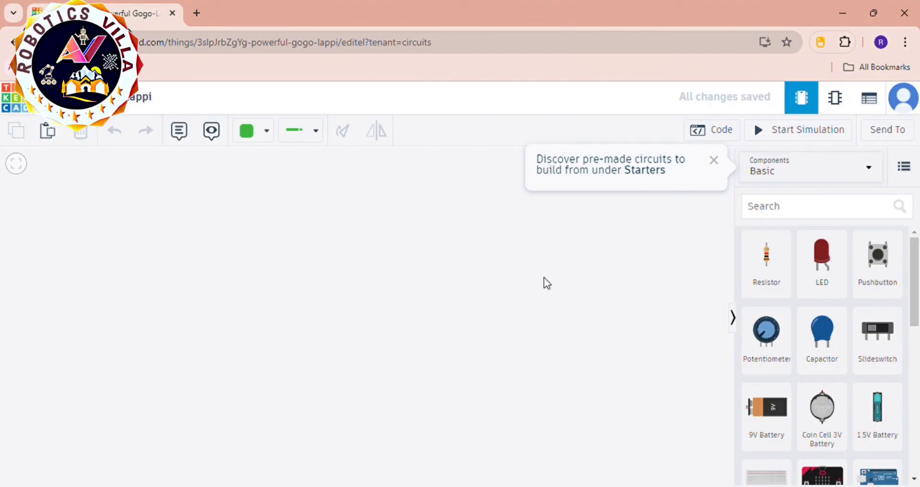
Step: Close the 'Discover pre-made circuits' tip so the empty Circuits editor is unobstructed
click(714, 159)
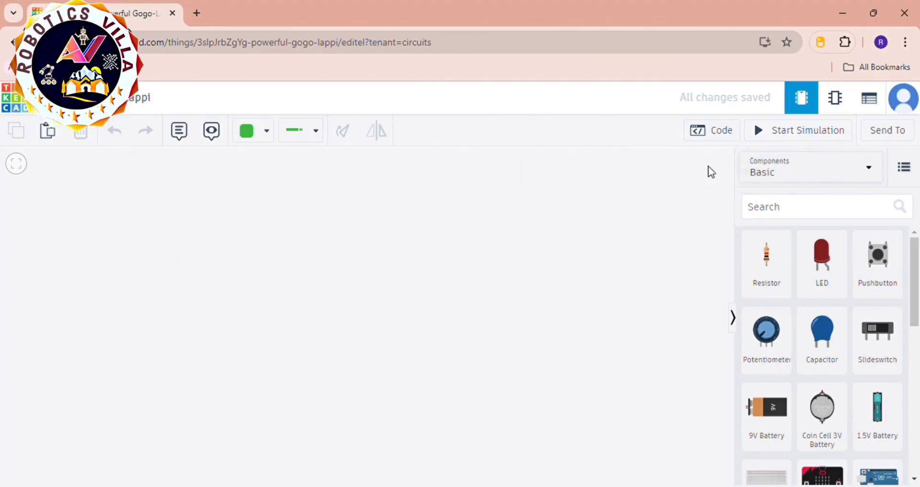
mouse_move(601, 235)
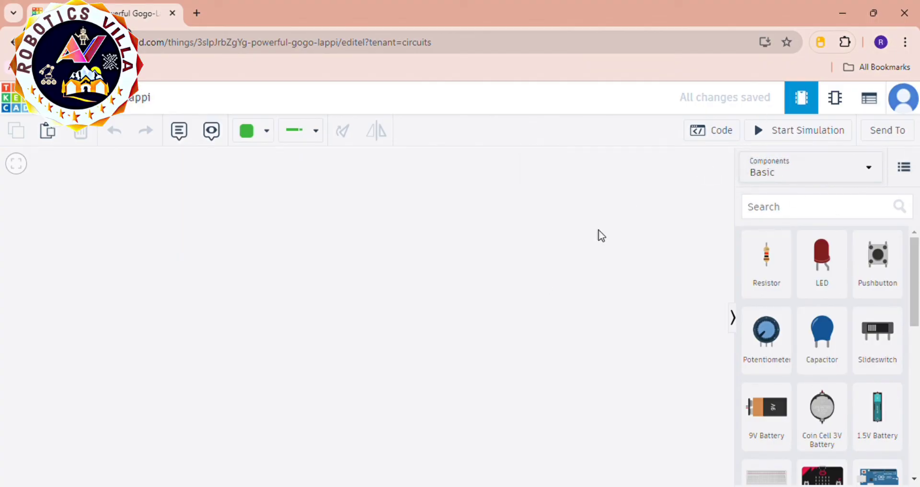